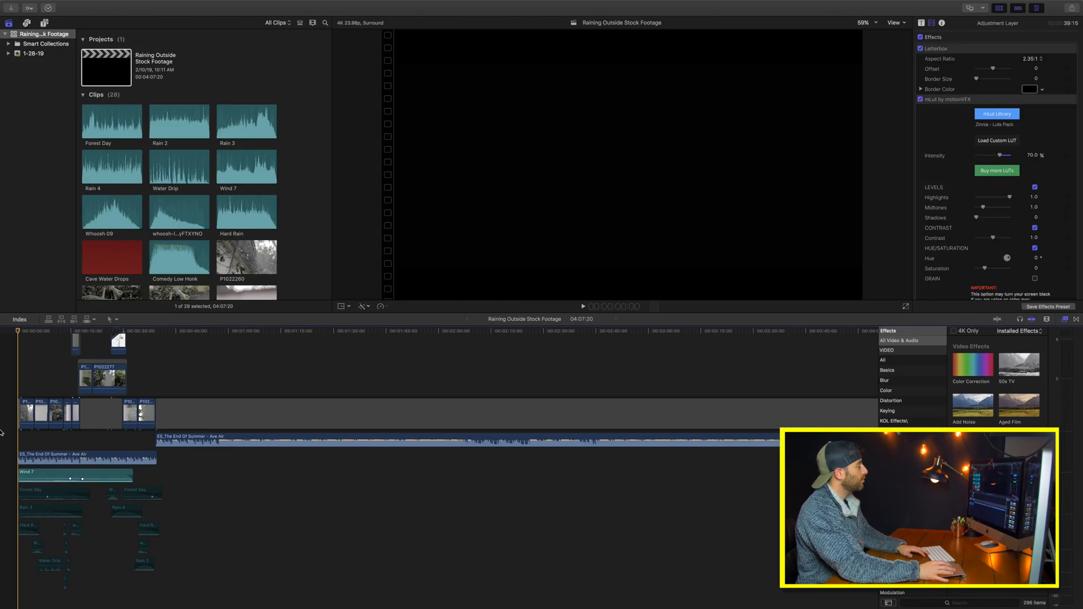
- Play back the timeline to preview the letterboxed, LUT-graded rain footage
{"action": "key", "text": "space"}
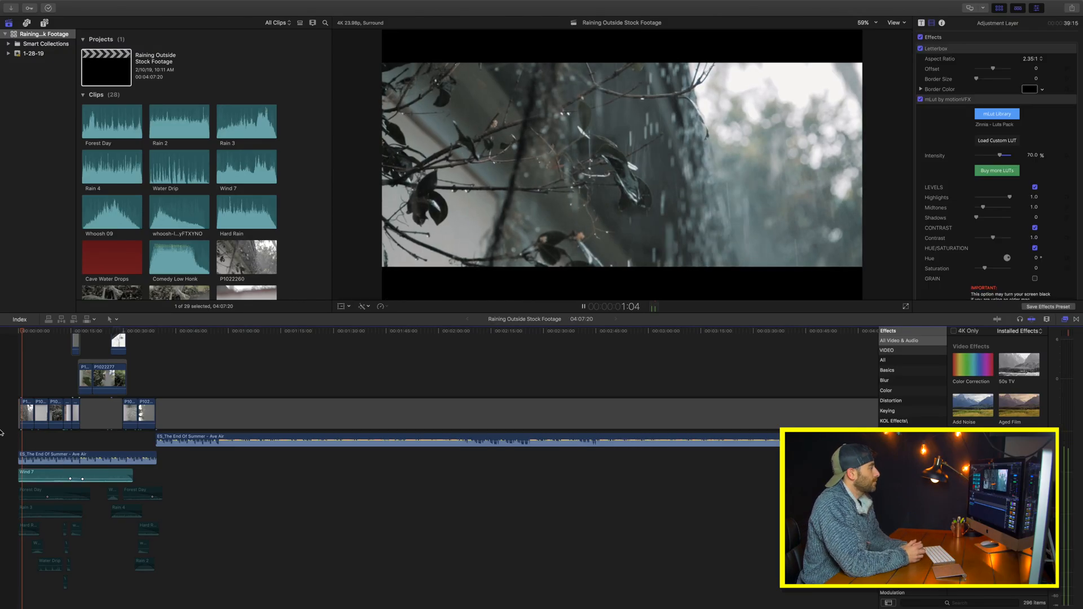